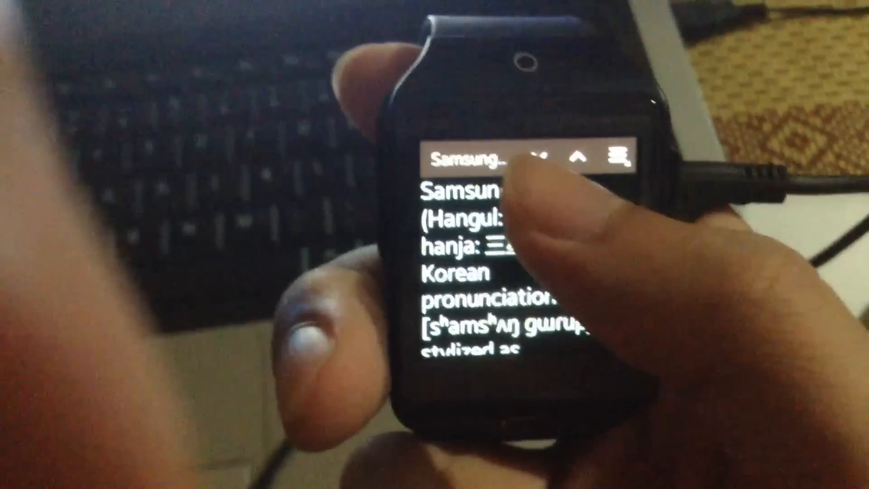
Copy the selected History paragraphs of the Wikipedia LG article from the context menu
scroll(up, 3)
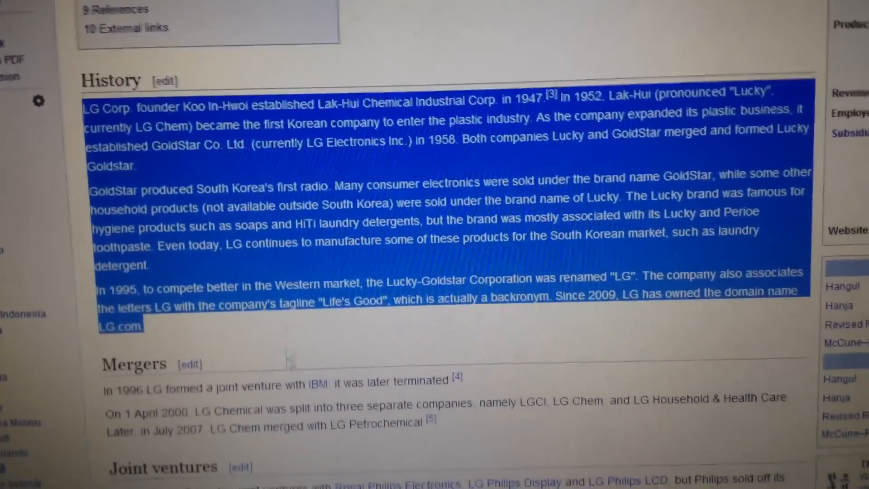
right_click(400, 219)
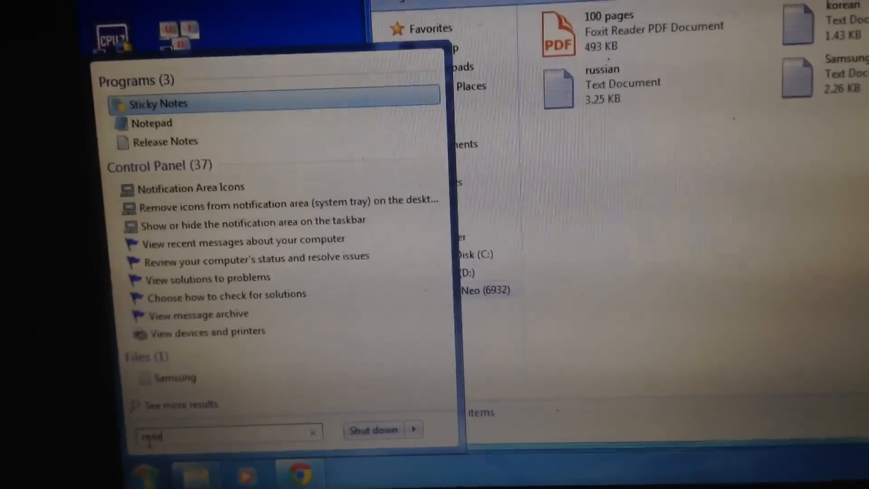
Launch Notepad from a Start search and paste the LG history text into it
text(notepad)
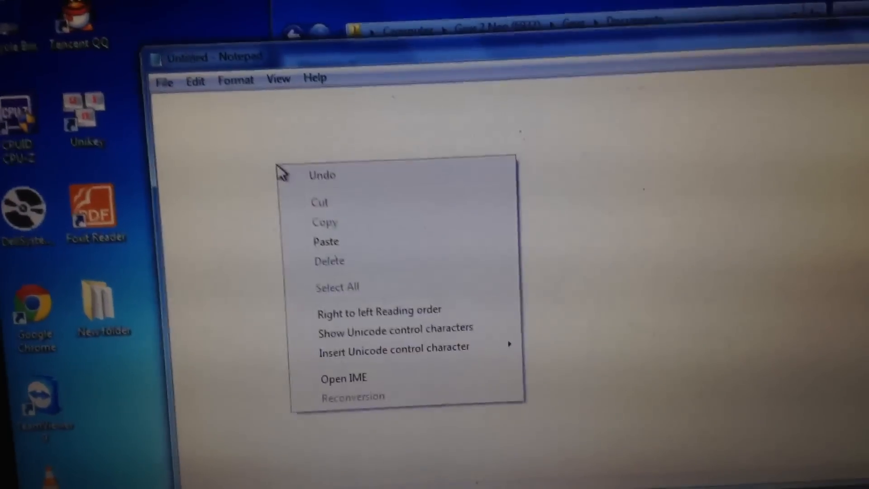
click(326, 241)
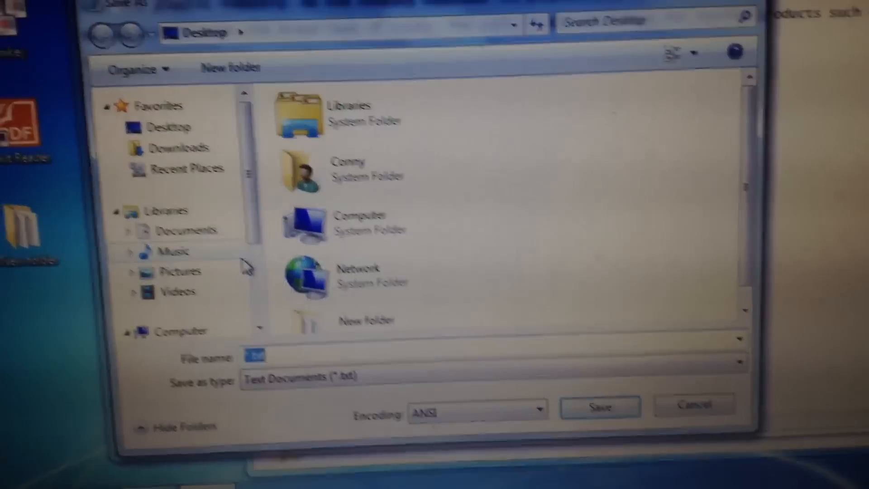
Save the note to the Desktop as LG.txt with UTF-8 encoding
text(LG)
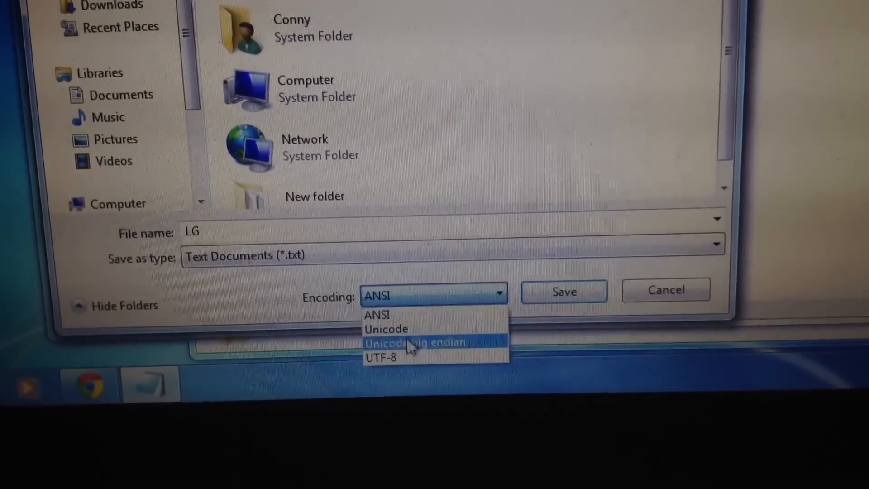
click(381, 357)
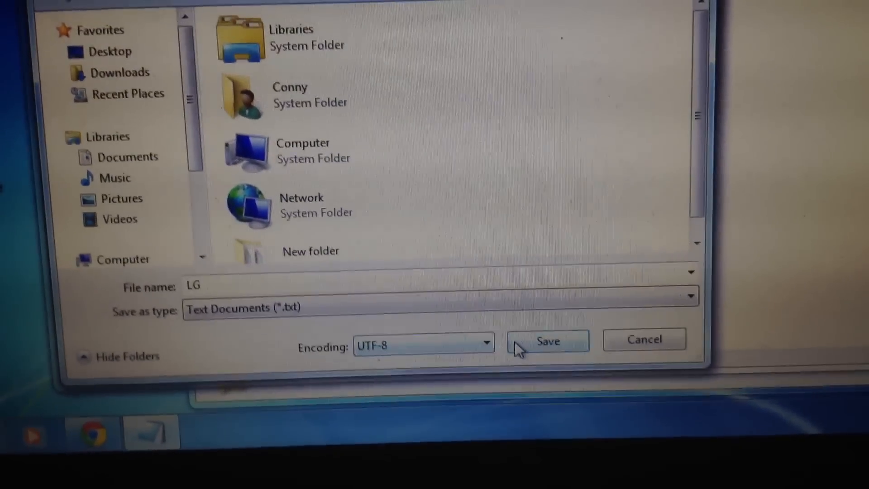
click(548, 341)
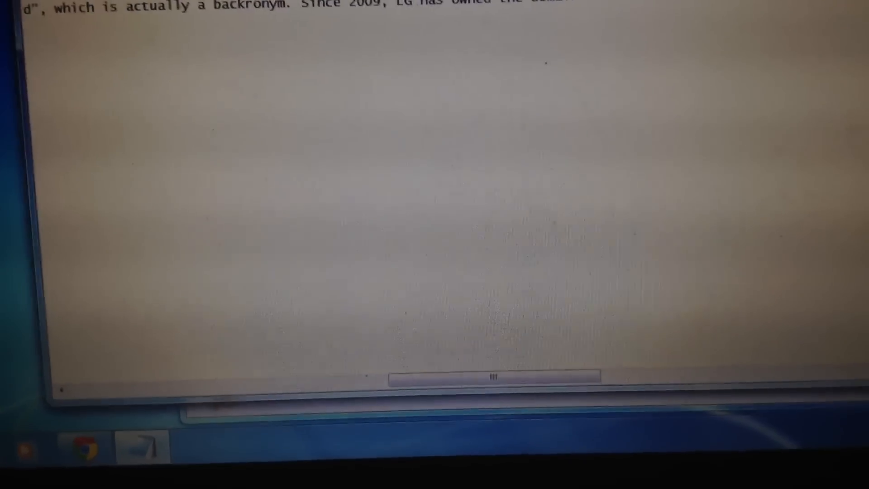